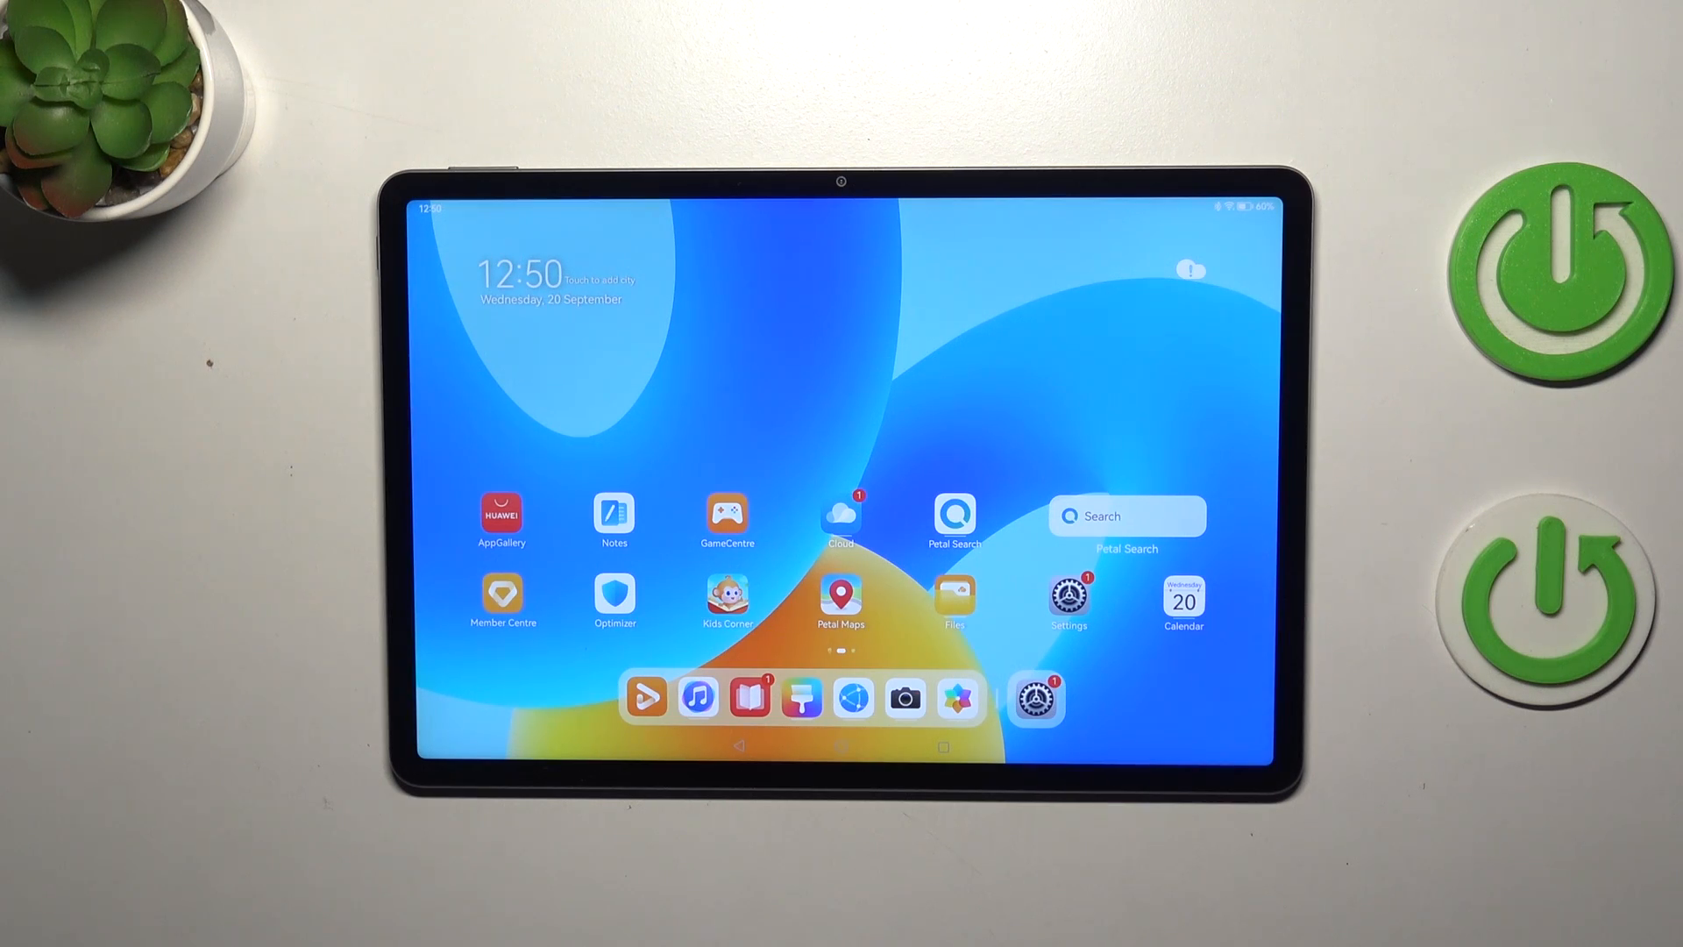
Launch the Settings app from the home screen
left_click(1068, 596)
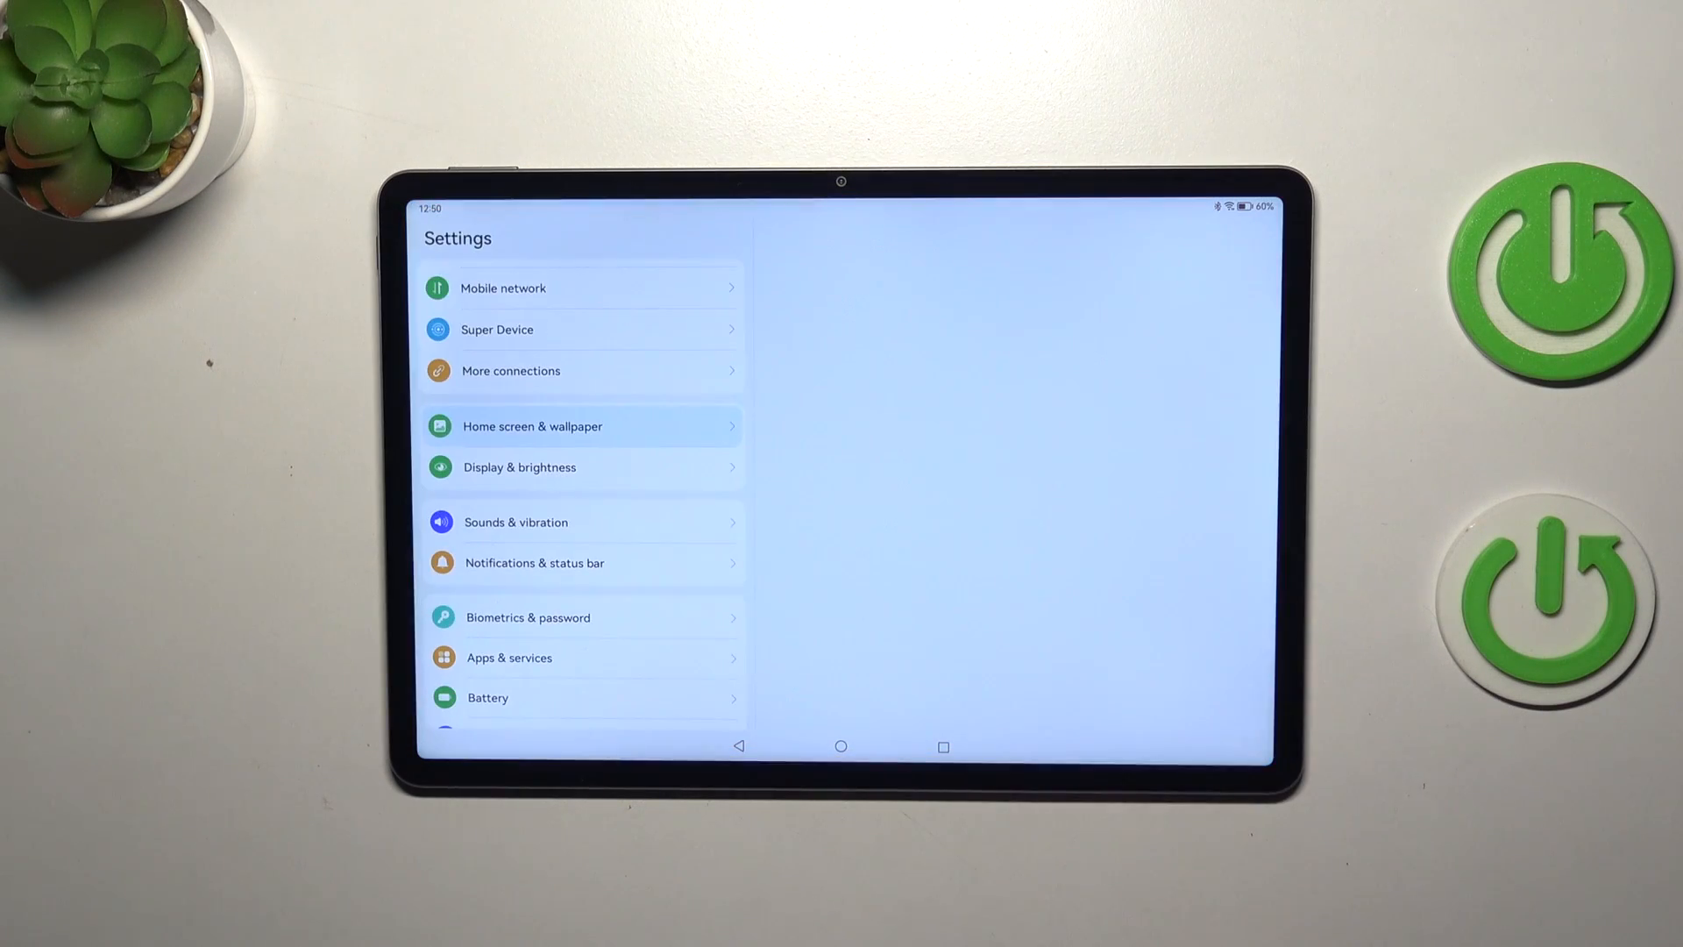
Go to the Home screen & wallpaper settings page
left_click(581, 426)
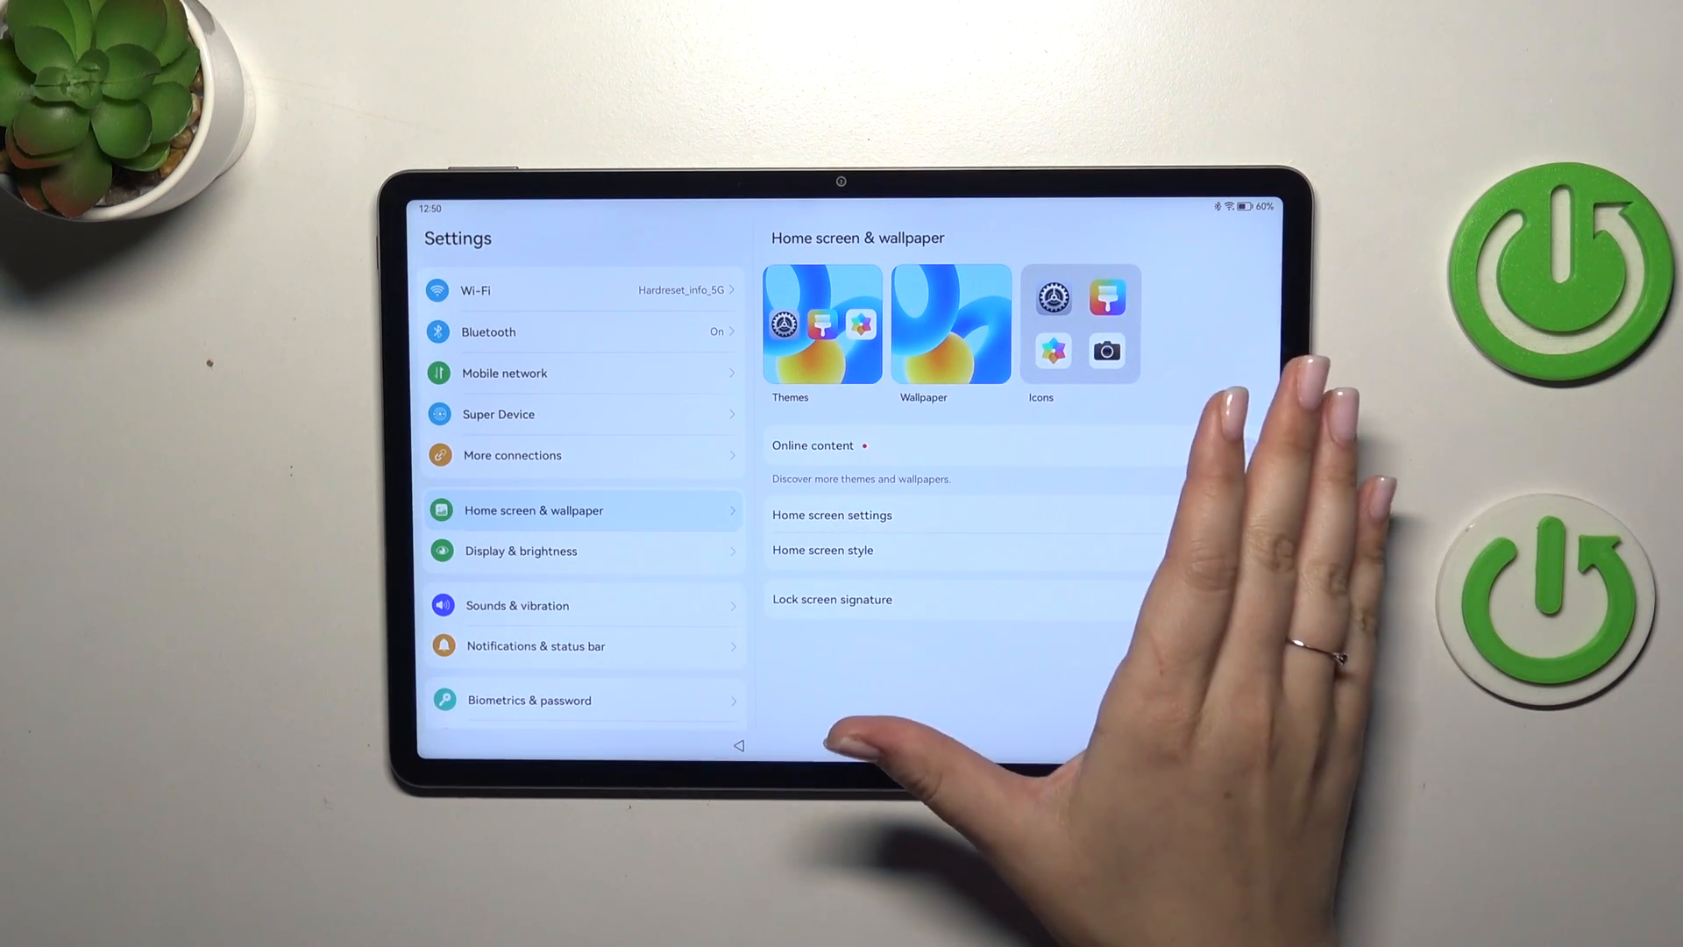
Browse to the Recommended wallpaper collection with its five previews
left_click(948, 325)
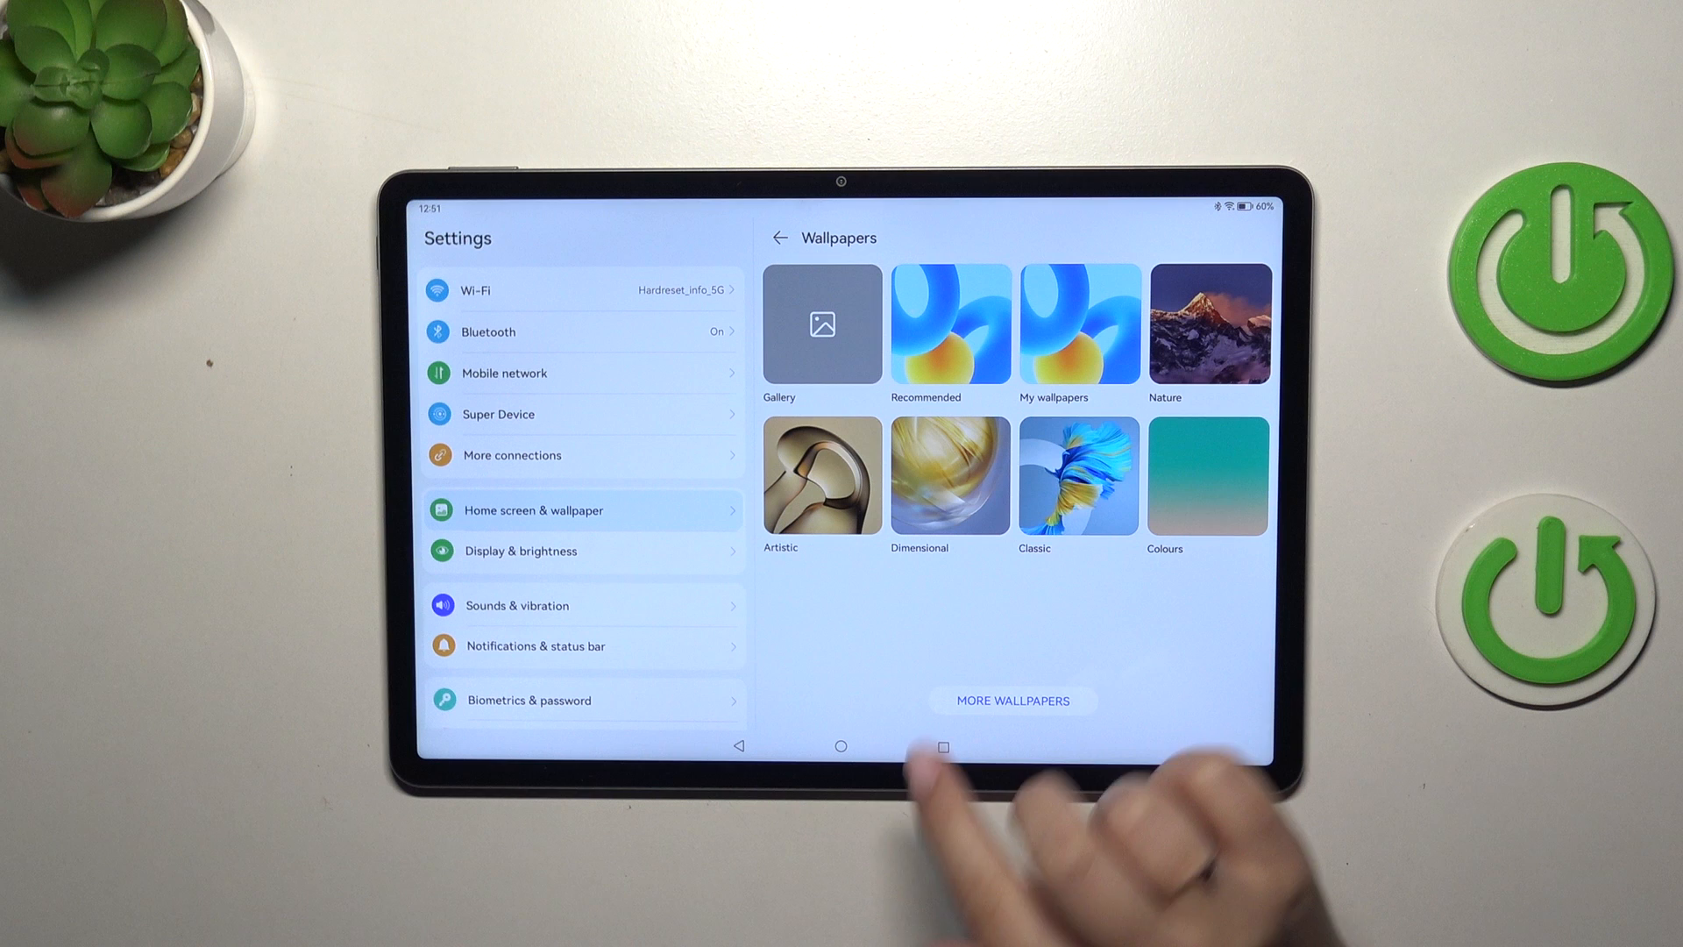
mouse_move(945, 752)
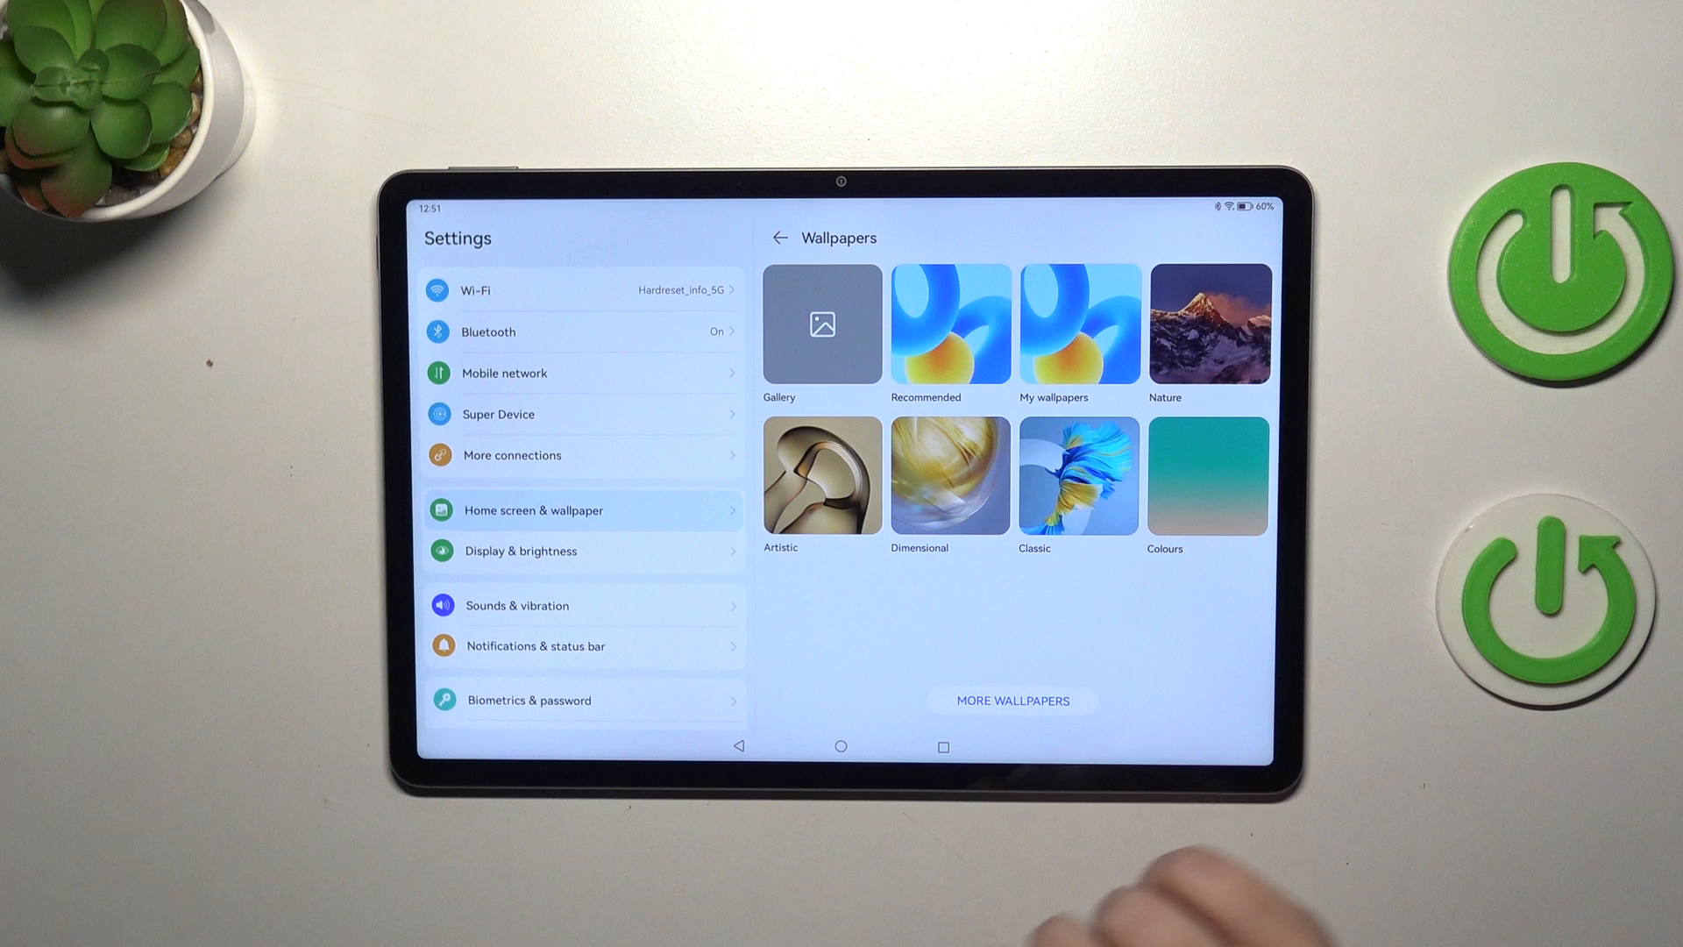
left_click(948, 326)
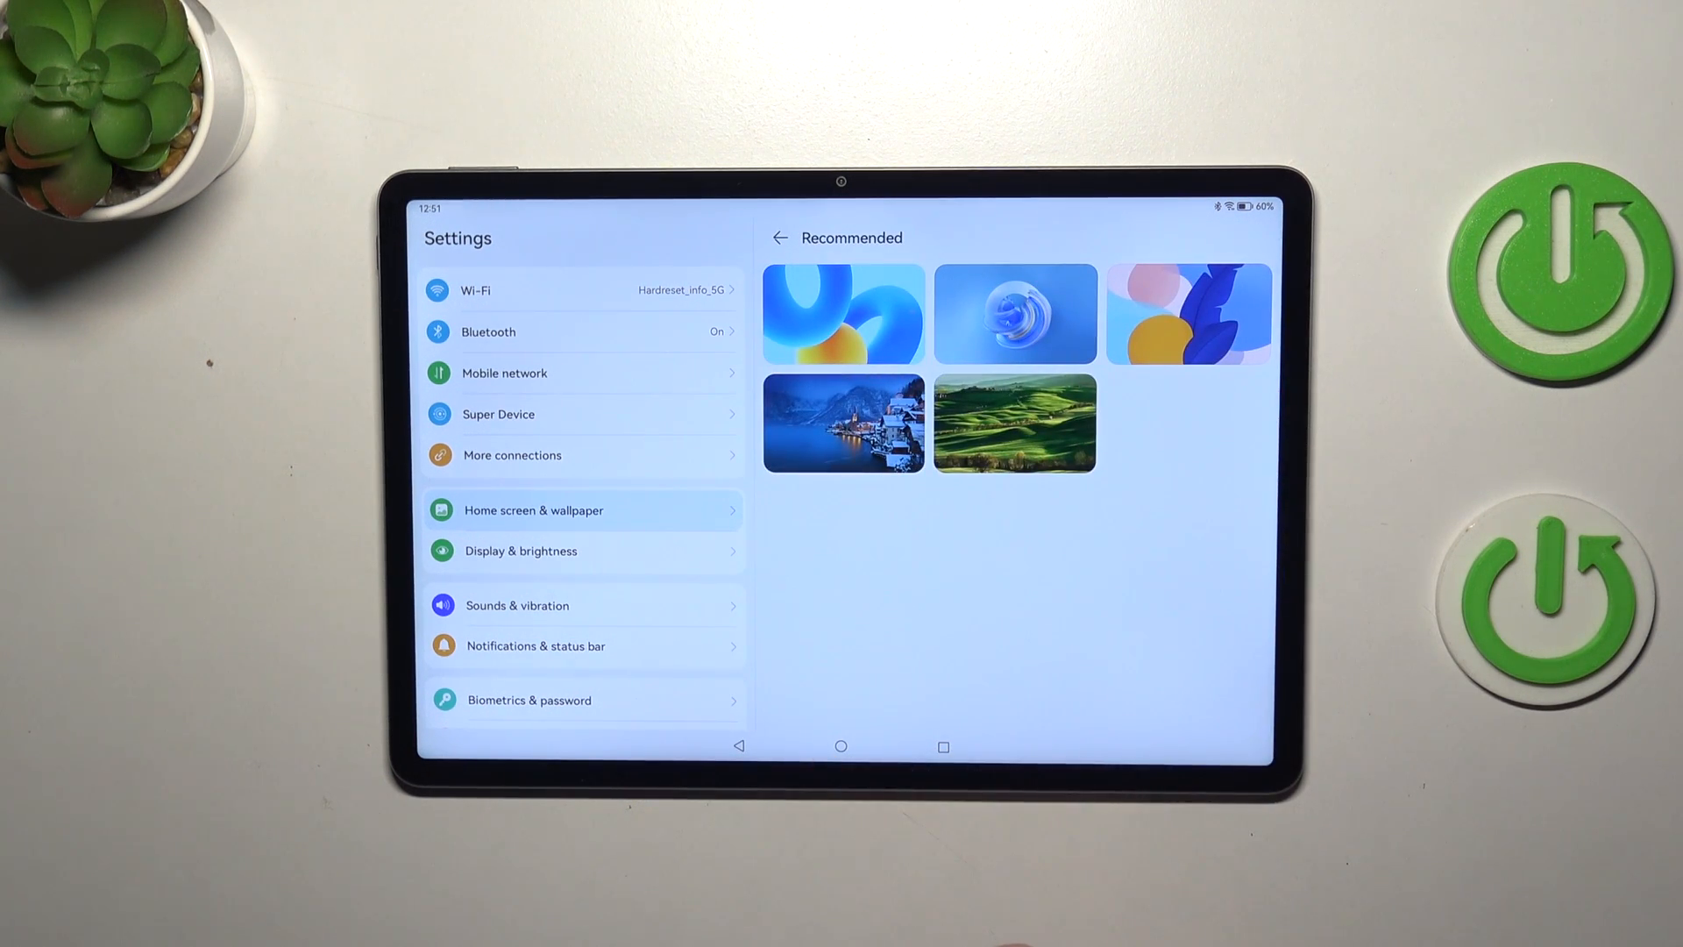
Preview the blue swirl wallpaper full-screen with the lock screen clock
left_click(1013, 314)
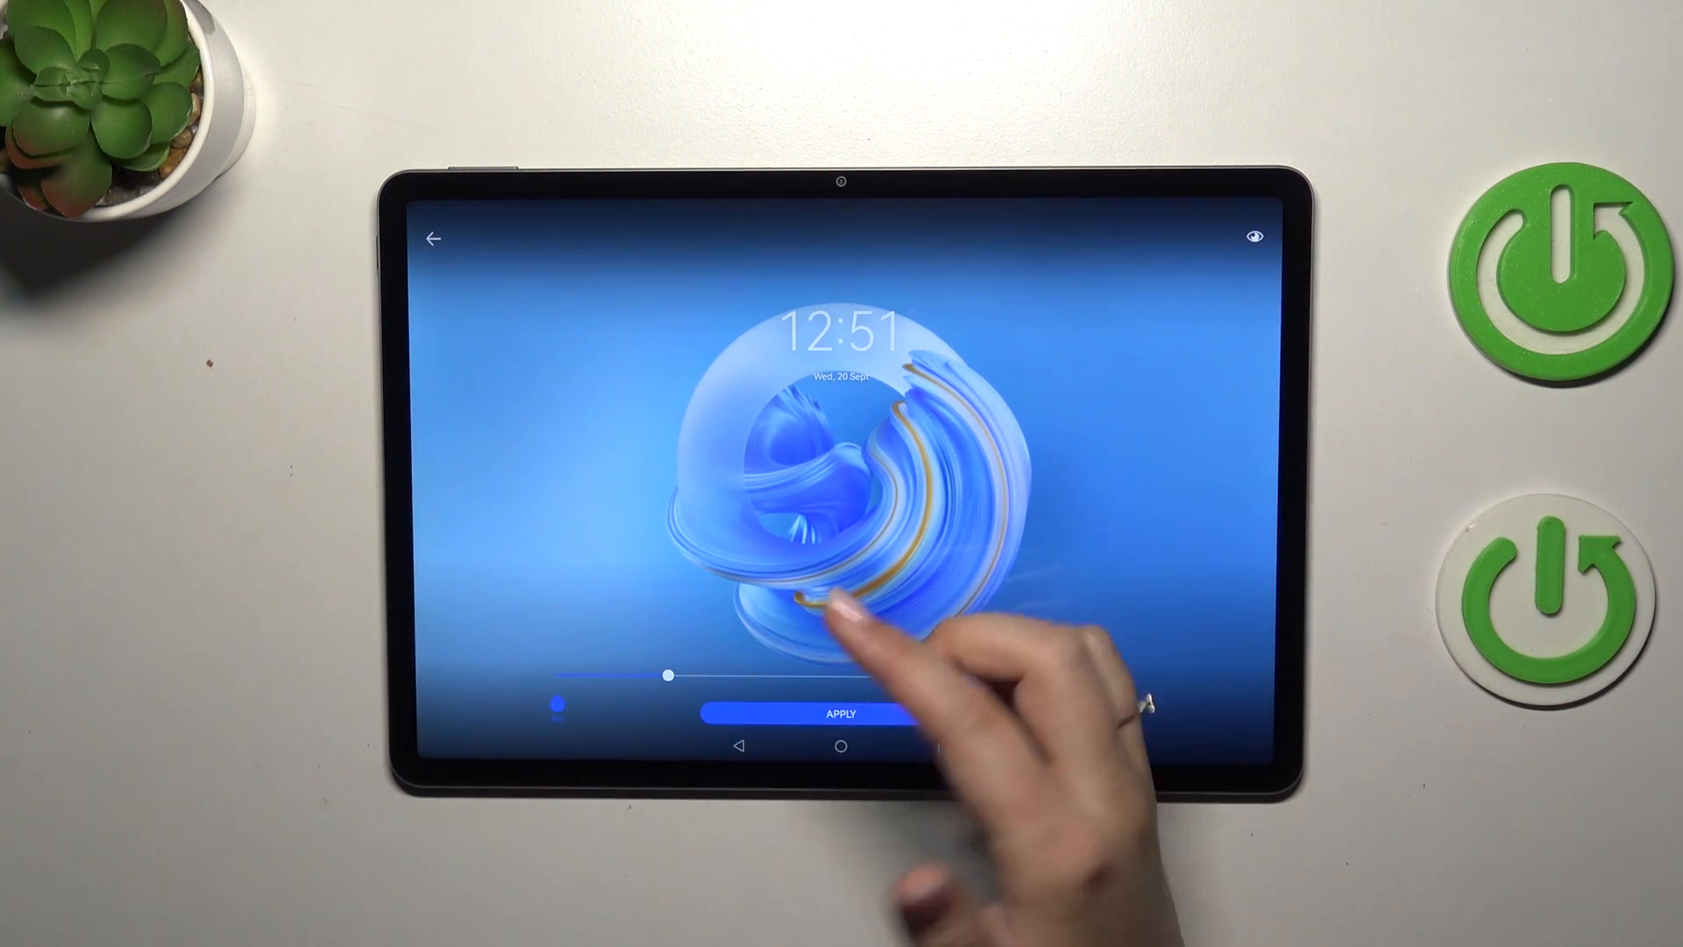
Try stronger blur levels on the preview, then leave it nearly unblurred
left_click_drag(667, 677, 858, 676)
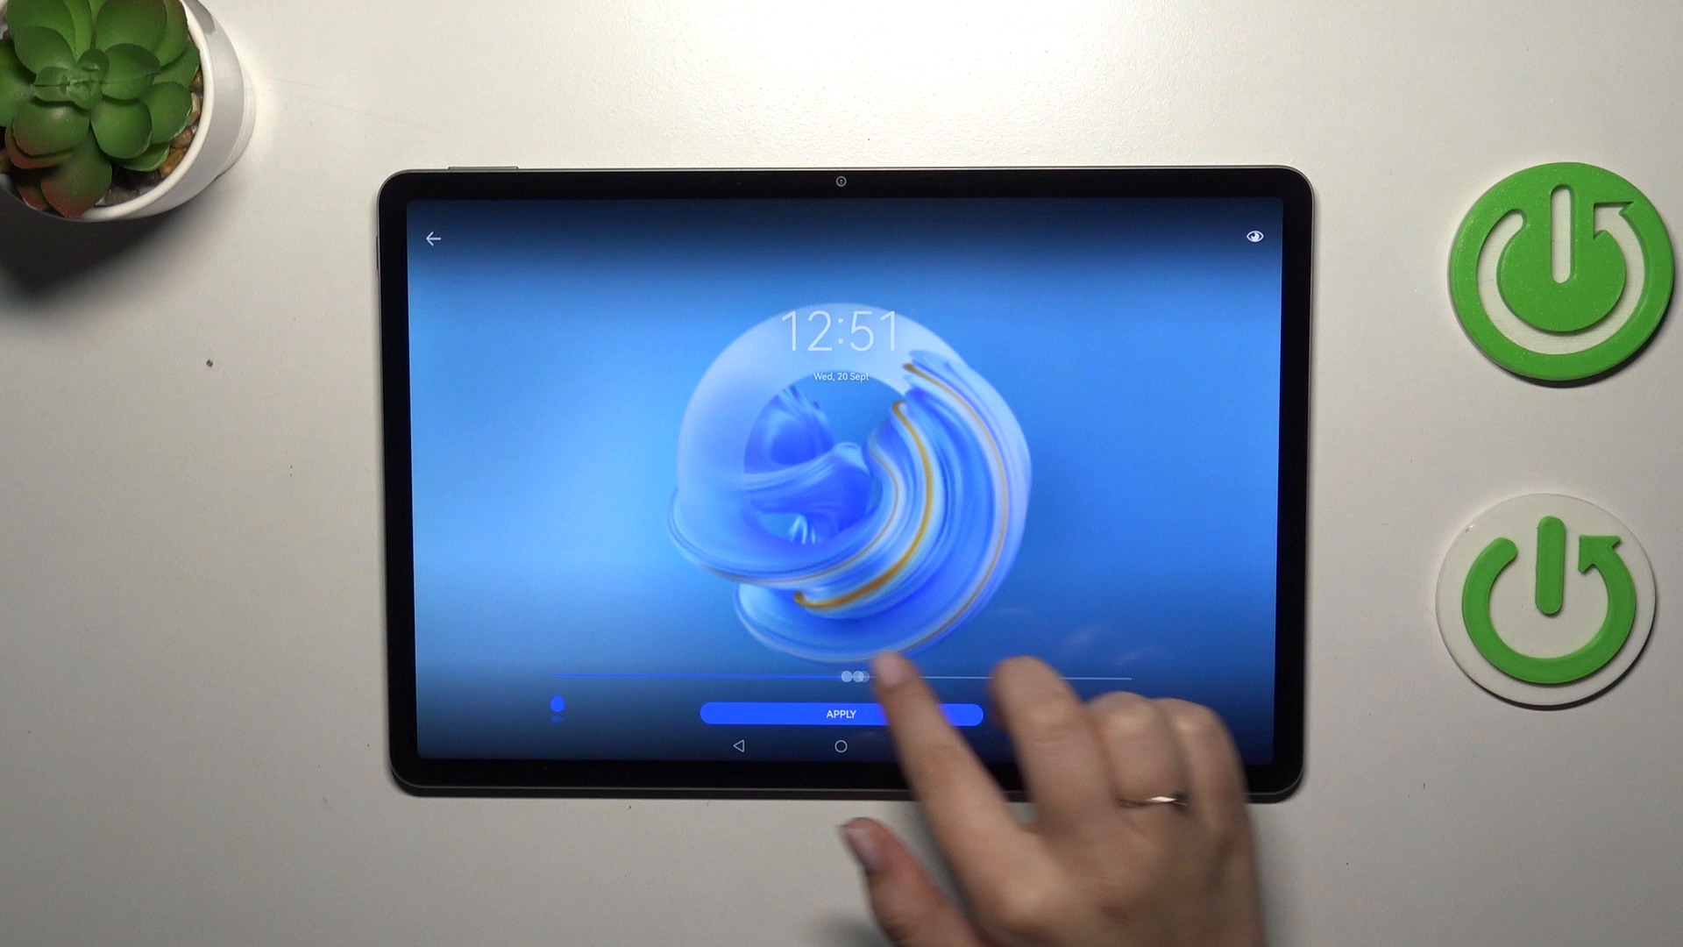
left_click_drag(870, 676, 1094, 677)
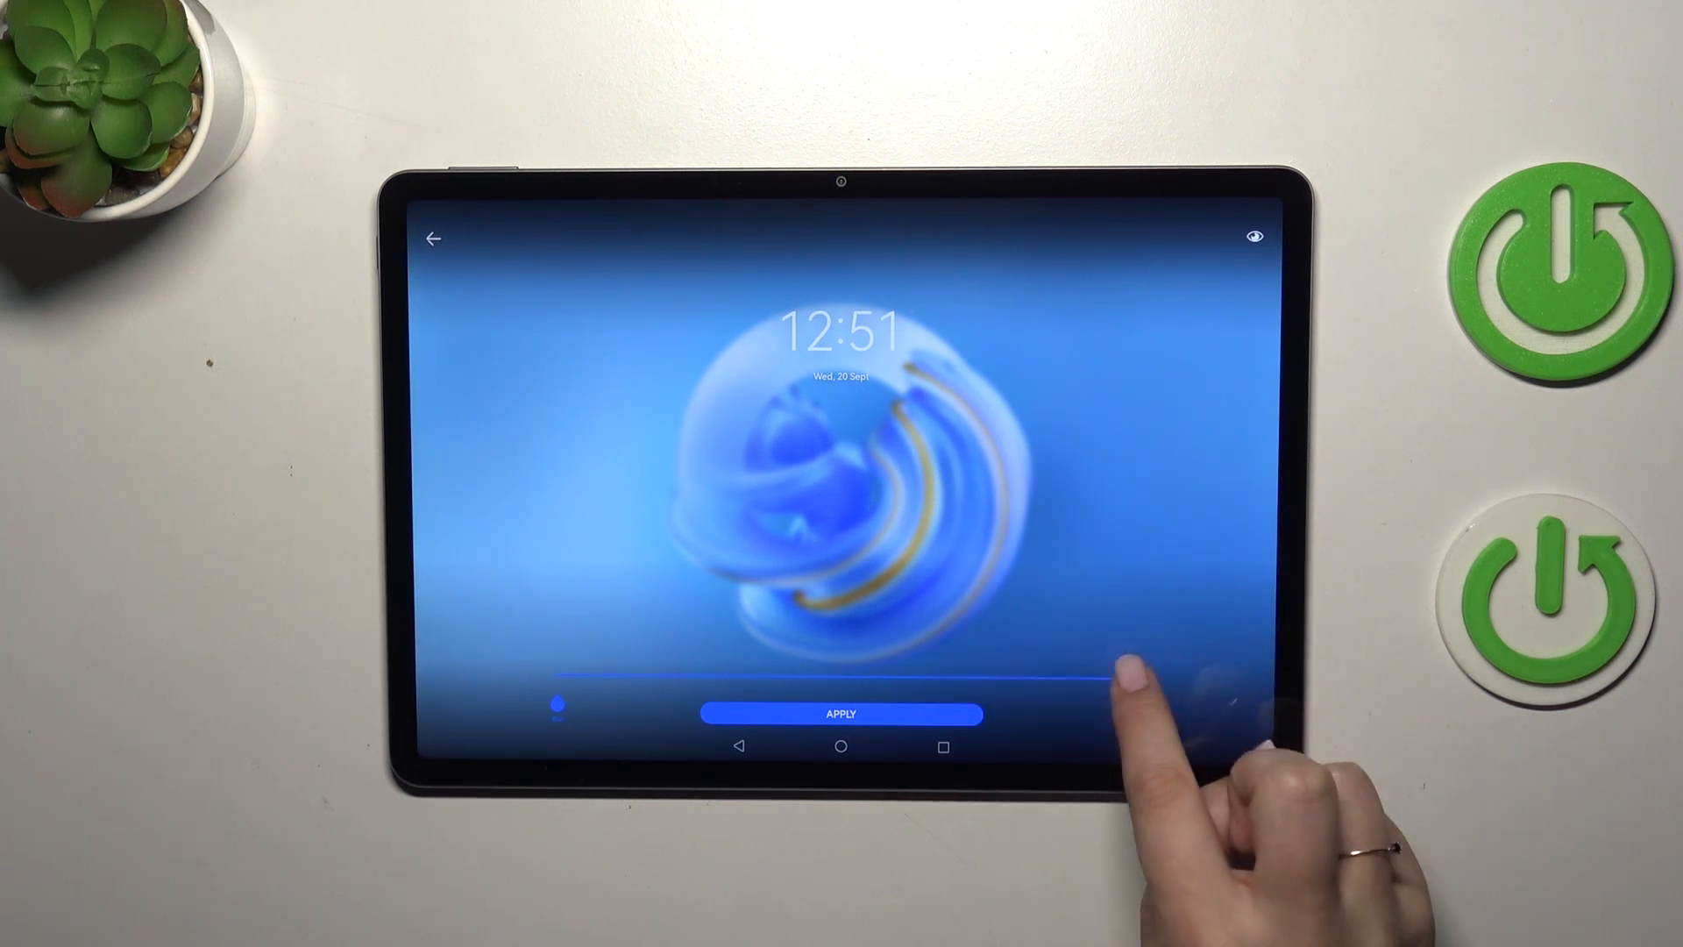
left_click_drag(1106, 676, 599, 677)
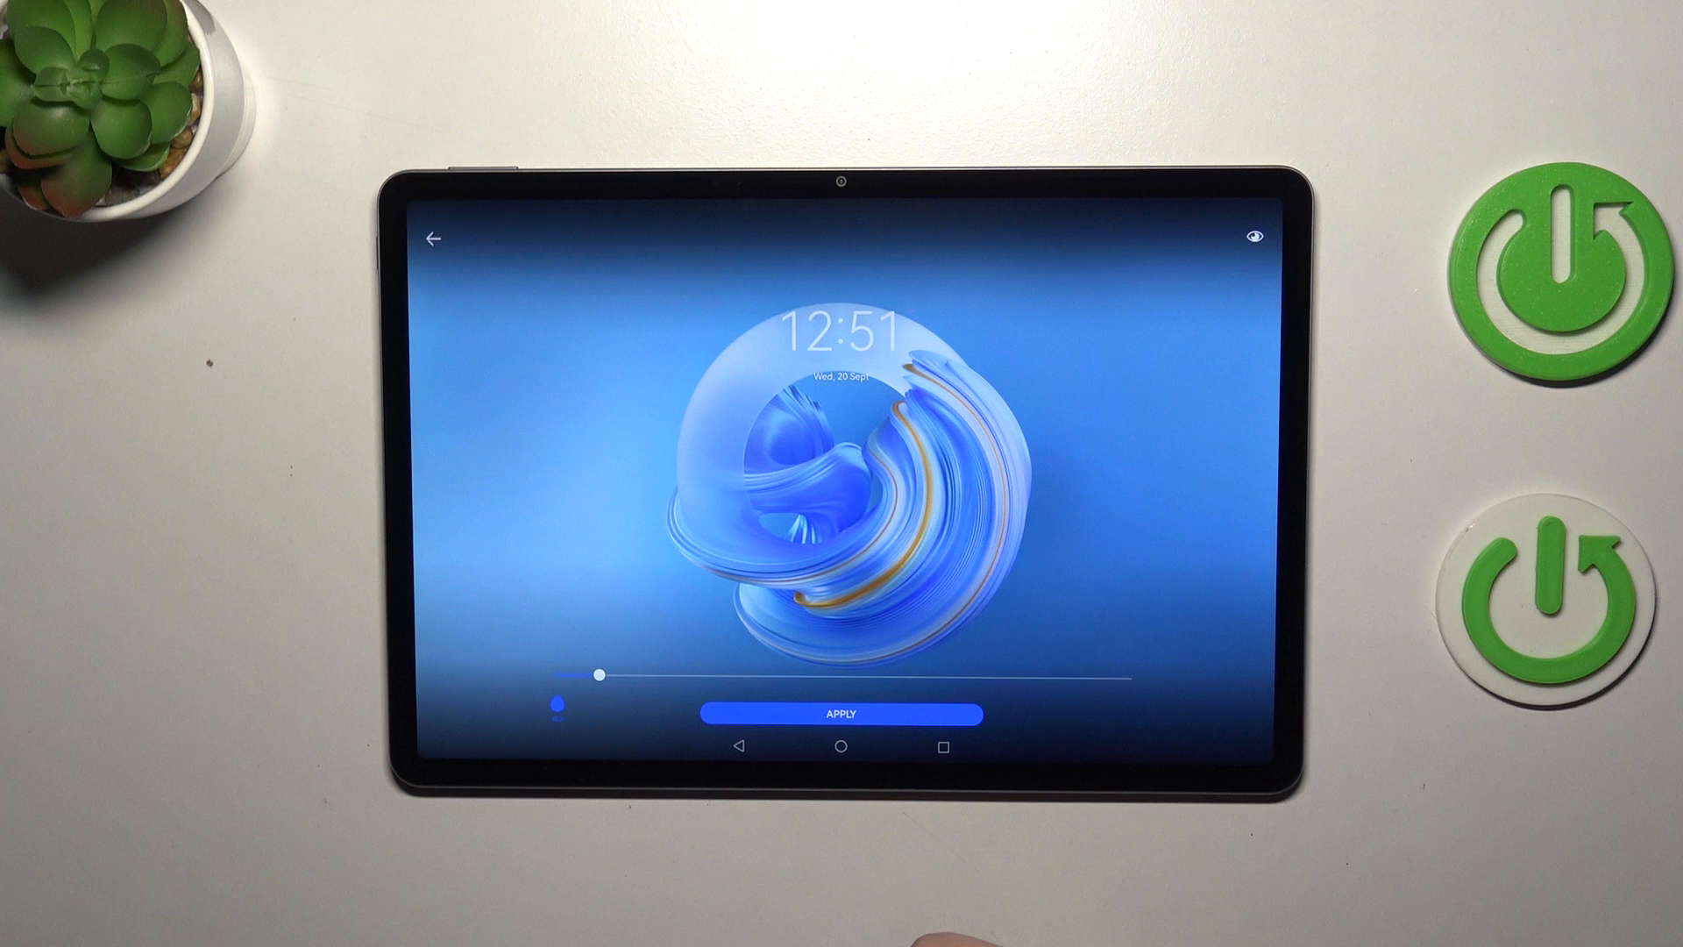
Apply the blue swirl wallpaper and return to the home screen showing it
left_click(839, 715)
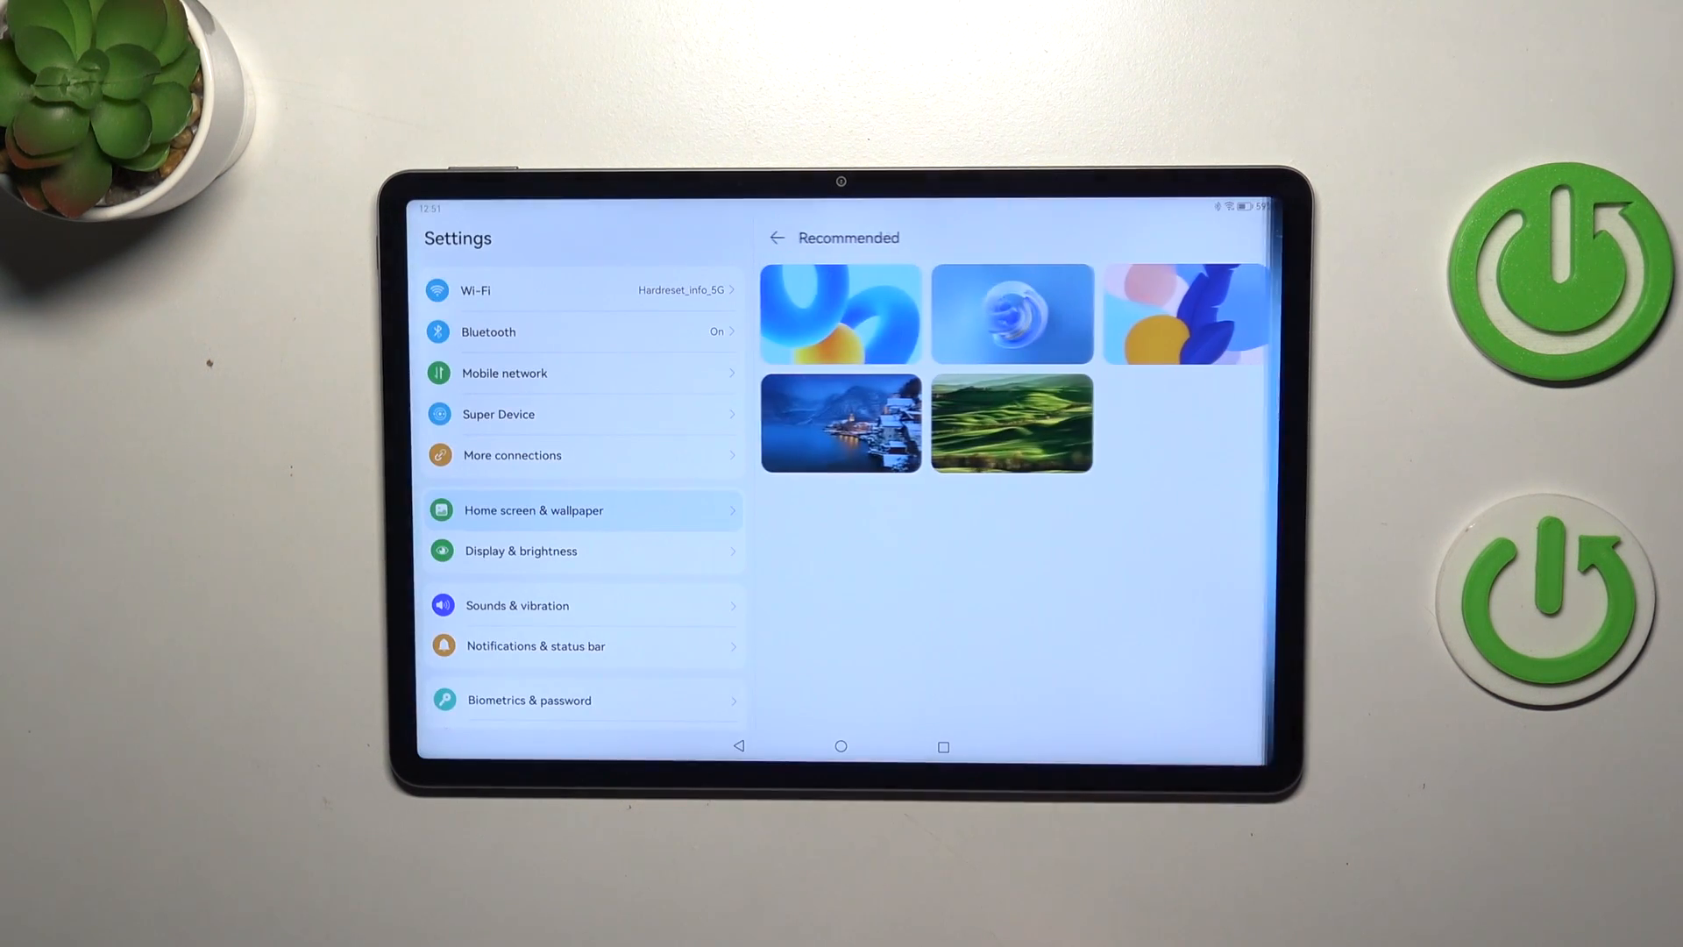
left_click(840, 747)
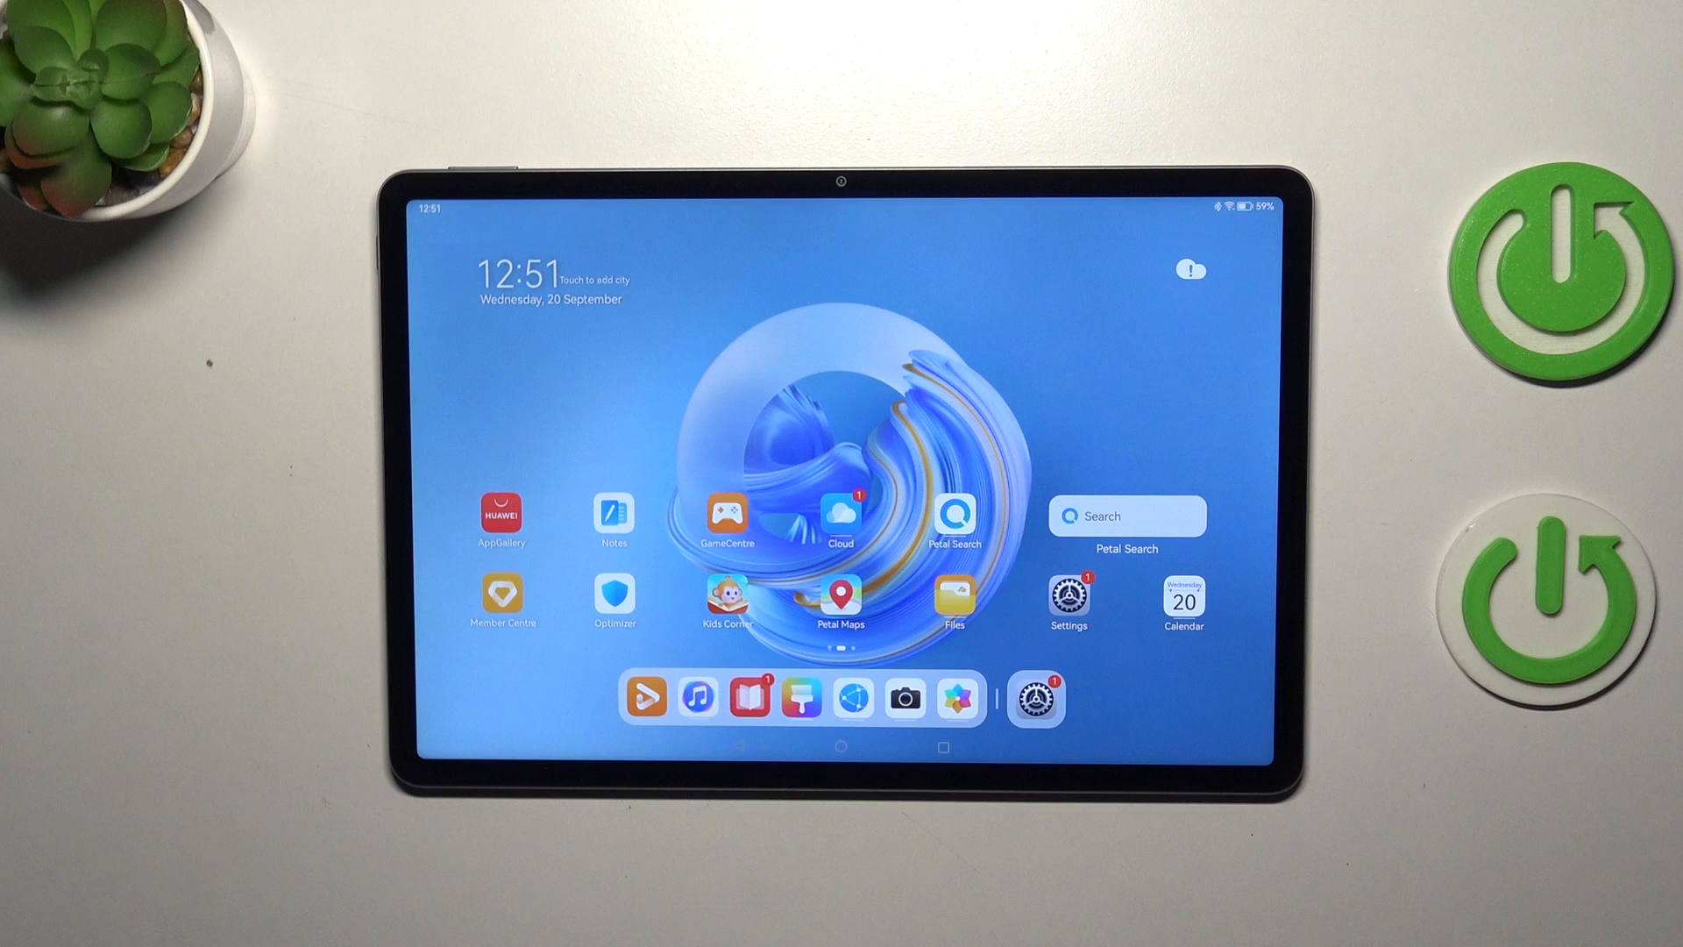